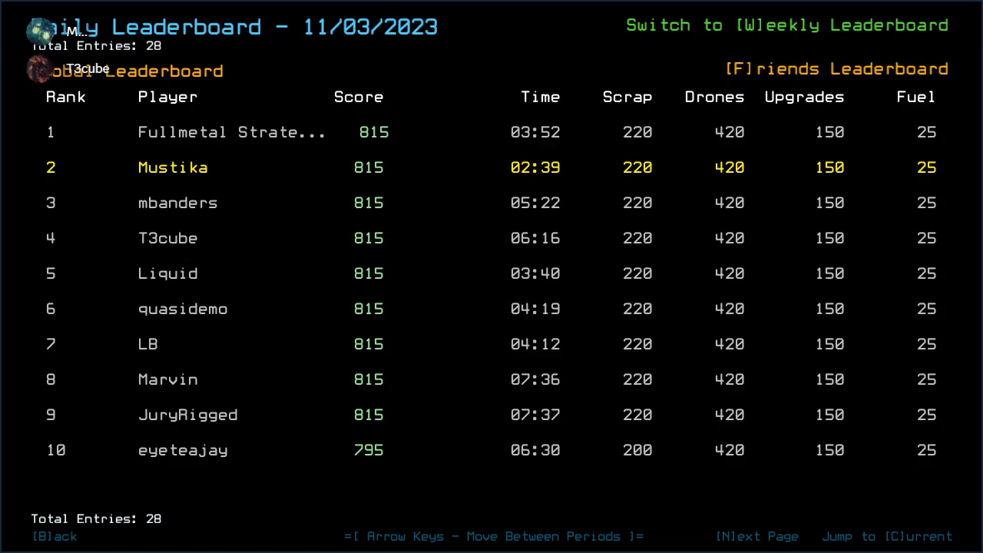
- Leave the Daily Leaderboard and launch the modded daily mission at the derelict
left_click(757, 536)
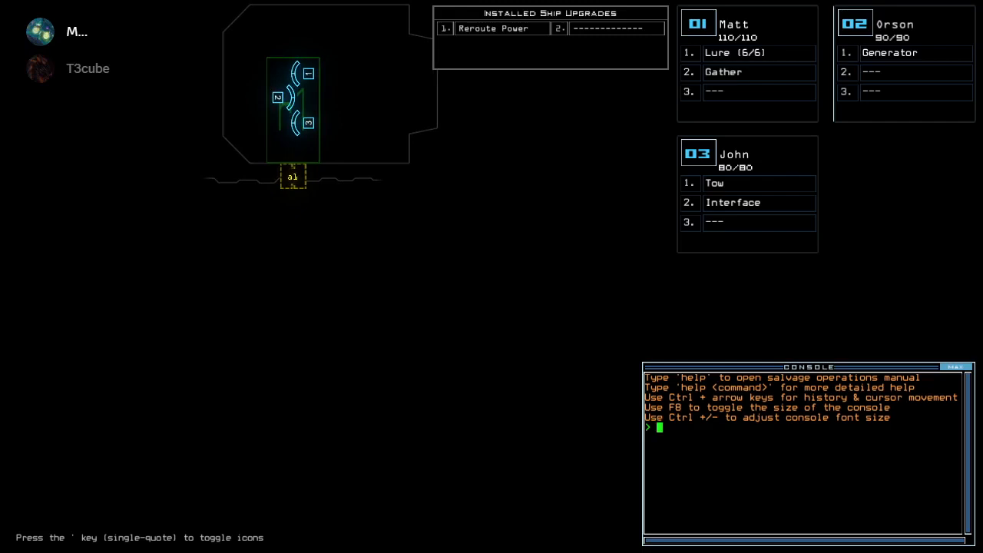
- Check the derelict's status, then enter 'ready 3;set' to reshuffle drone upgrades
type("status")
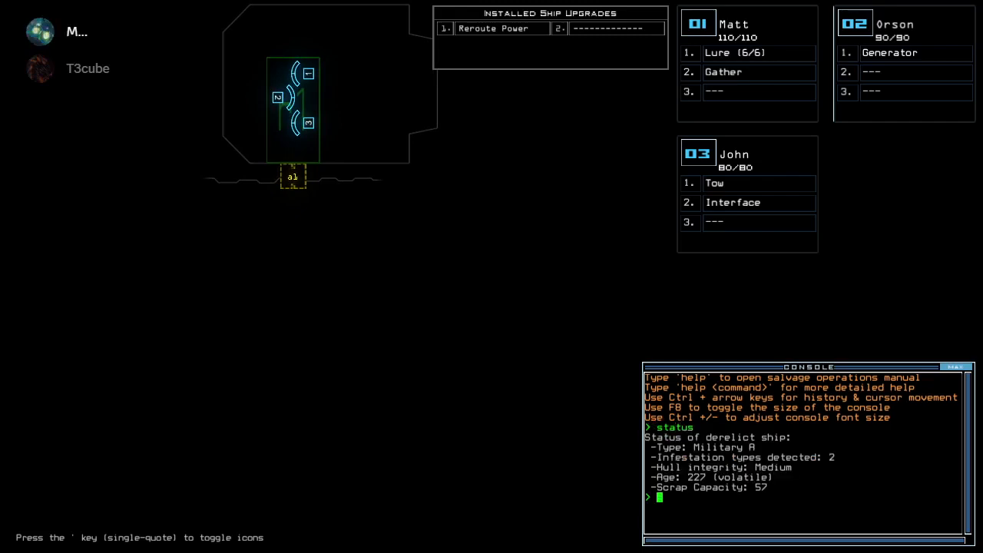
type("r")
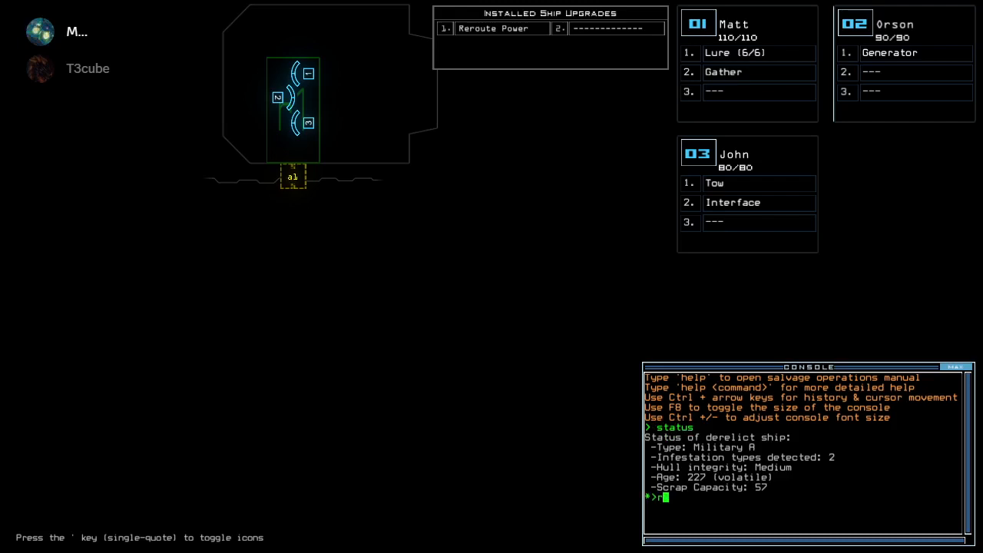
type("eady 3;set")
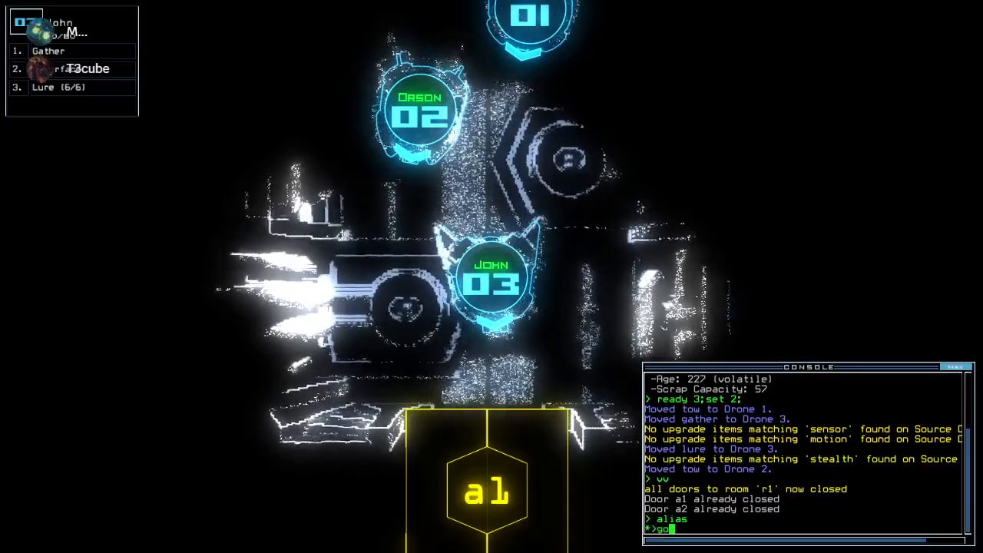
- Advance the drones with the go alias, then shut off defenses and the interface with df
key("Return")
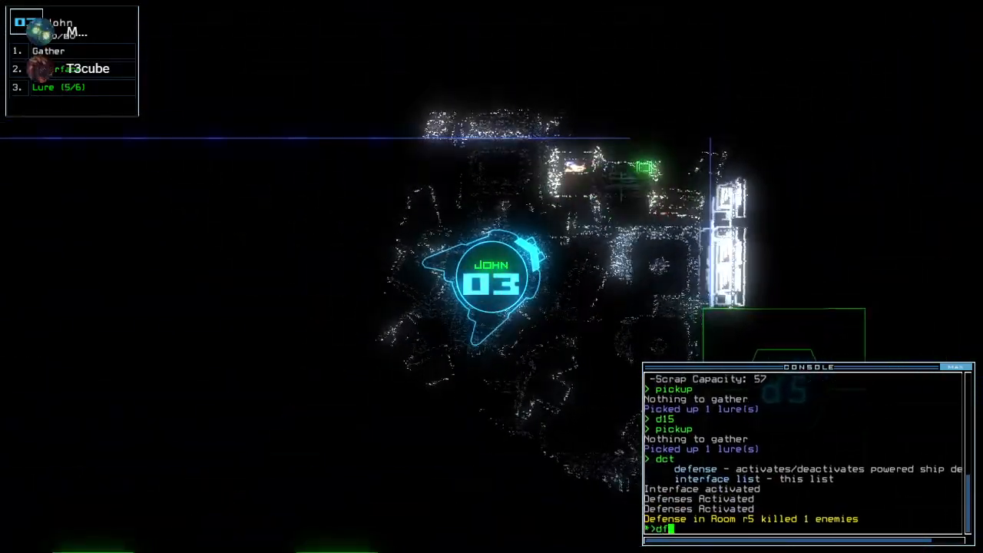
key("Return")
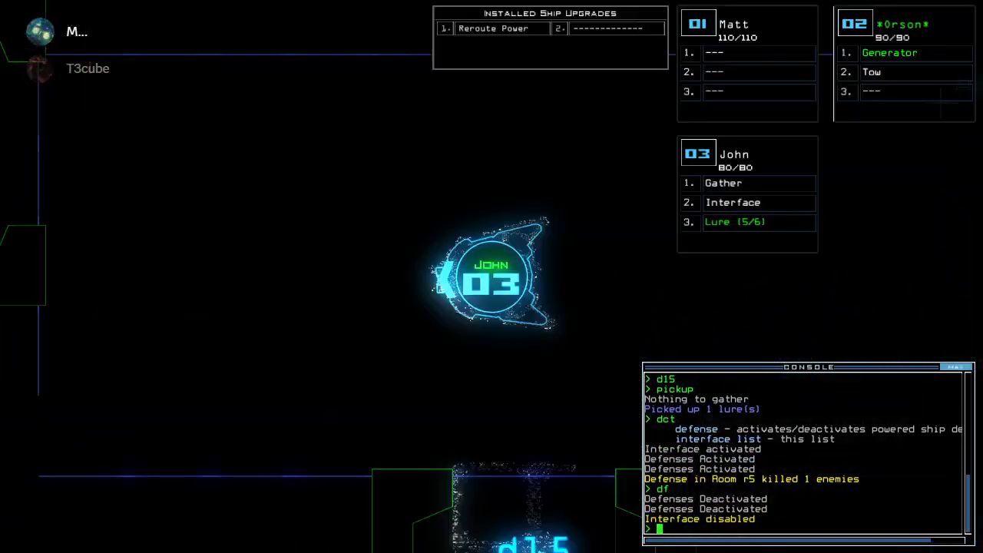
- Swap drone 1's upgrades with 'swap 1' before gathering fuel
type("swap 1")
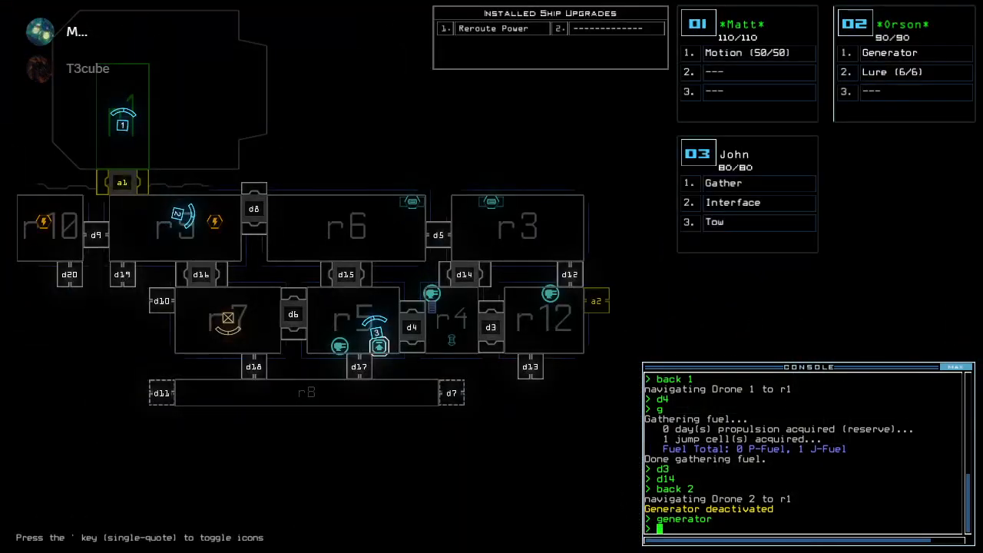
- Power on the generator, activate defenses with dct, and reroute r9 to r10
key("Return")
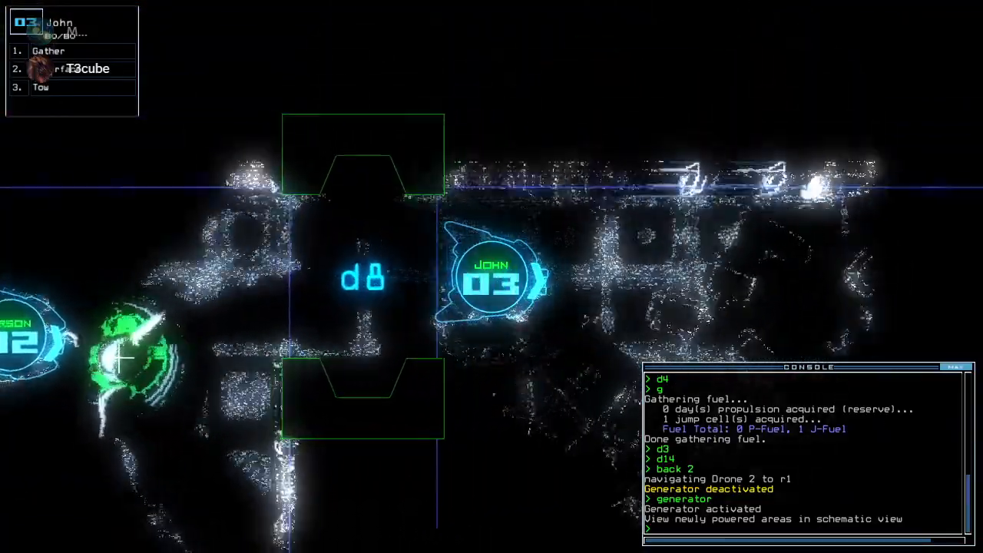
type("dct")
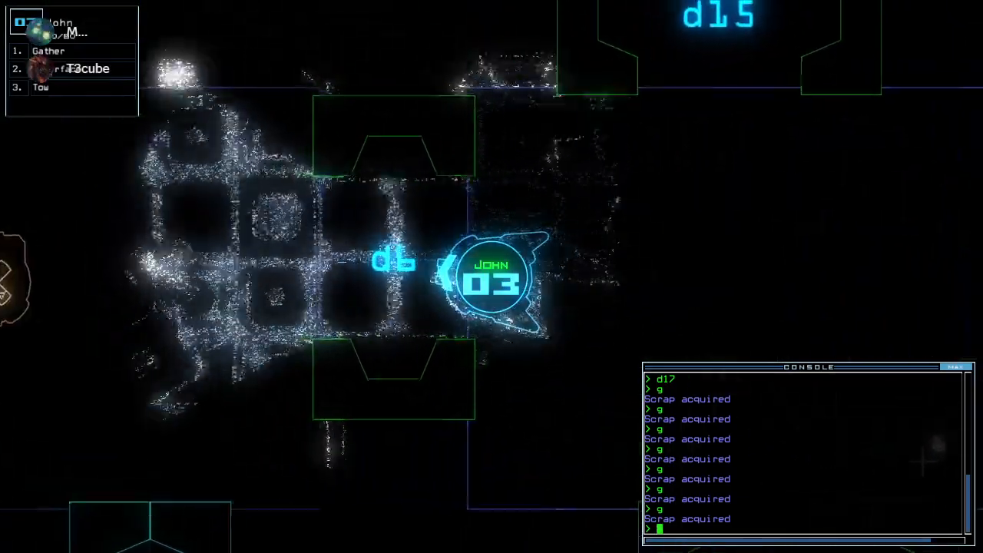
type("cccc")
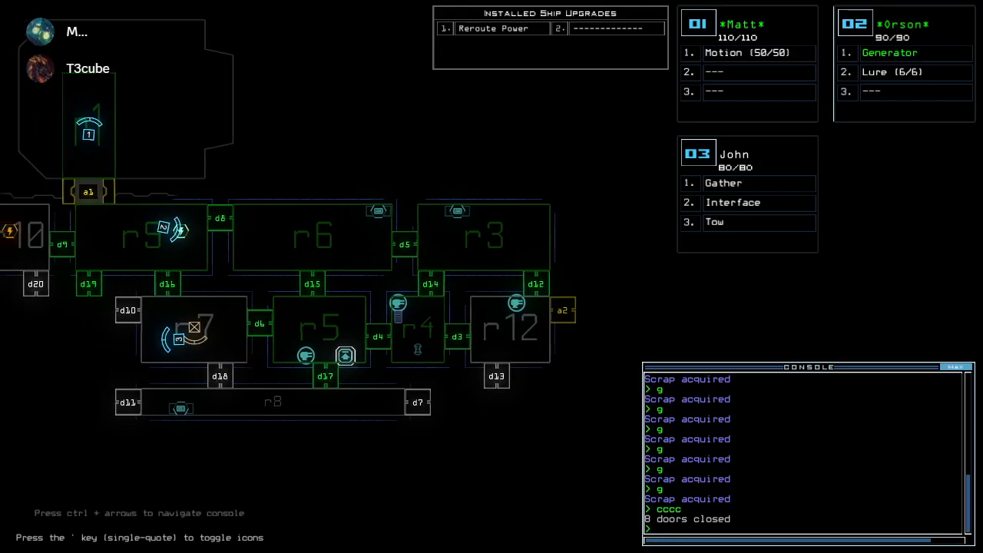
type("reroute r9 r10 r")
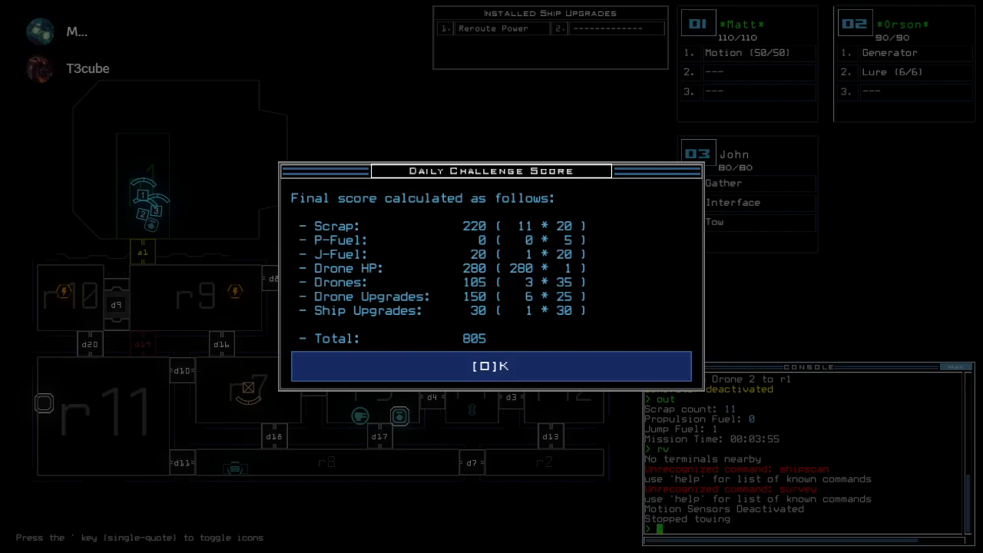
- Dismiss the 805-point score breakdown to reach the 11/04/2023 Daily Leaderboard
left_click(491, 365)
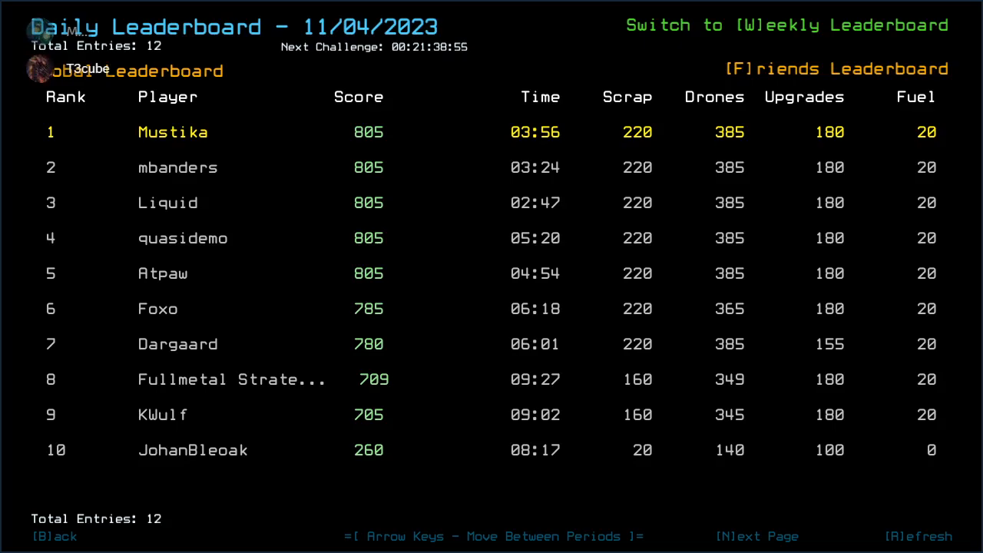
mouse_move(119, 326)
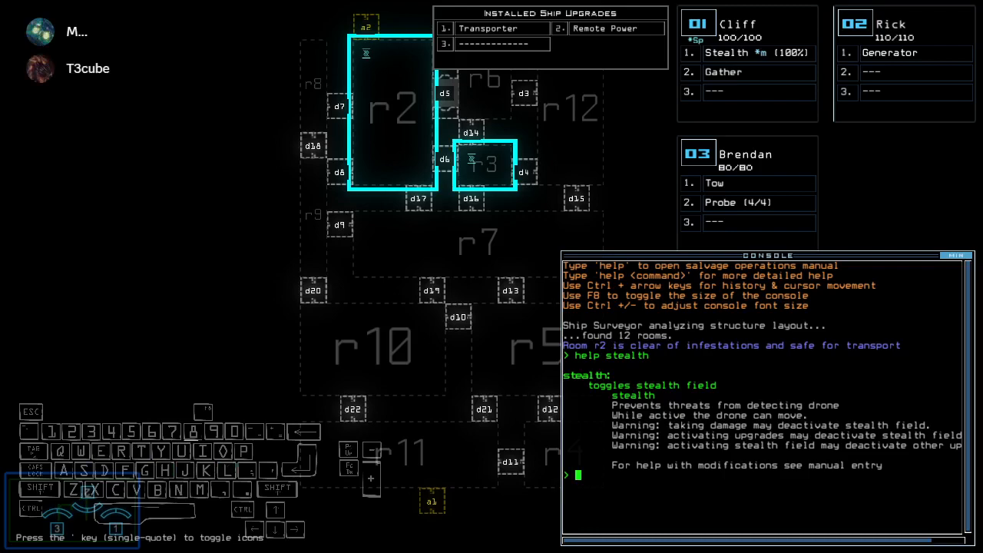
- Enter 'help' in the new mission's console to show the stealth command help
type("help")
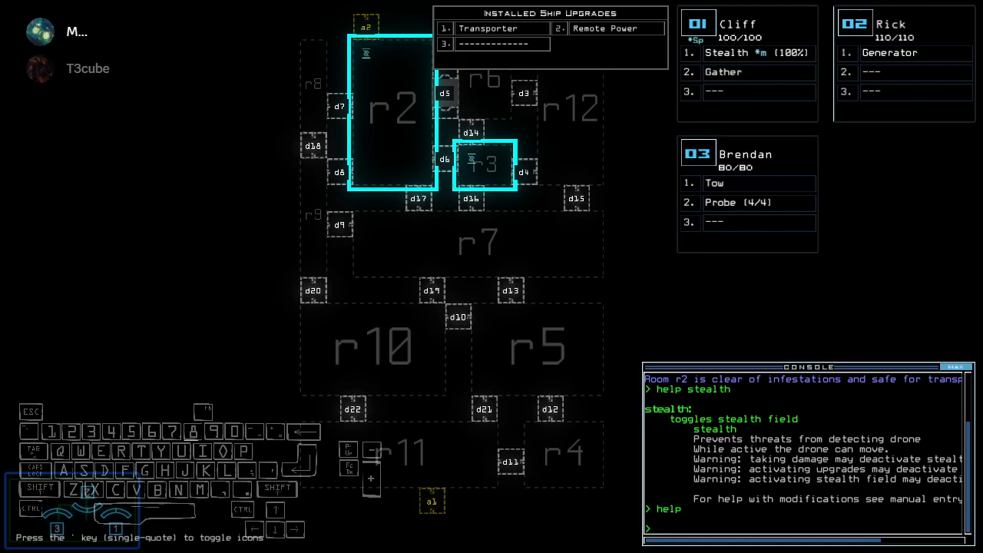
mouse_move(785, 513)
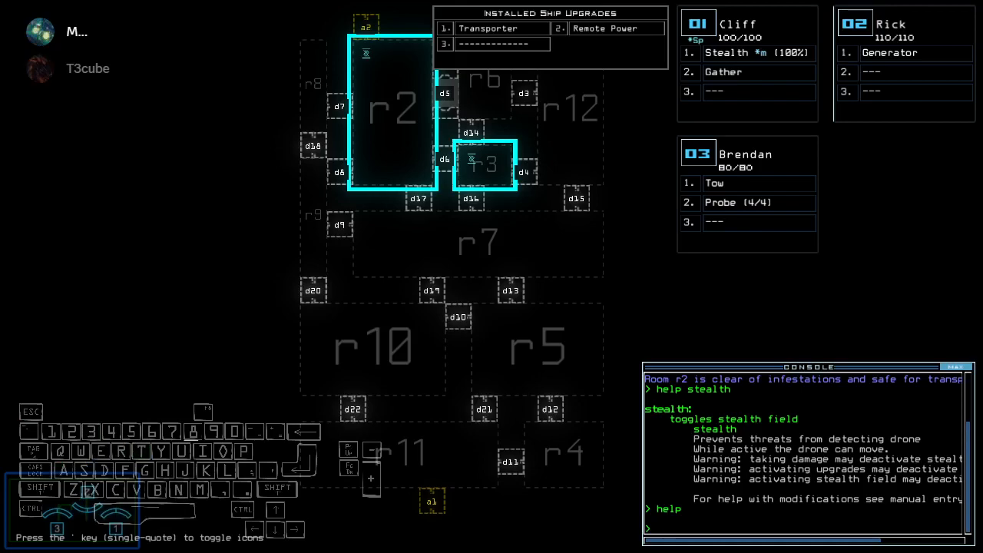
- Enter 'set 3;set' to move the probe and tow between drones
type("set 3;set")
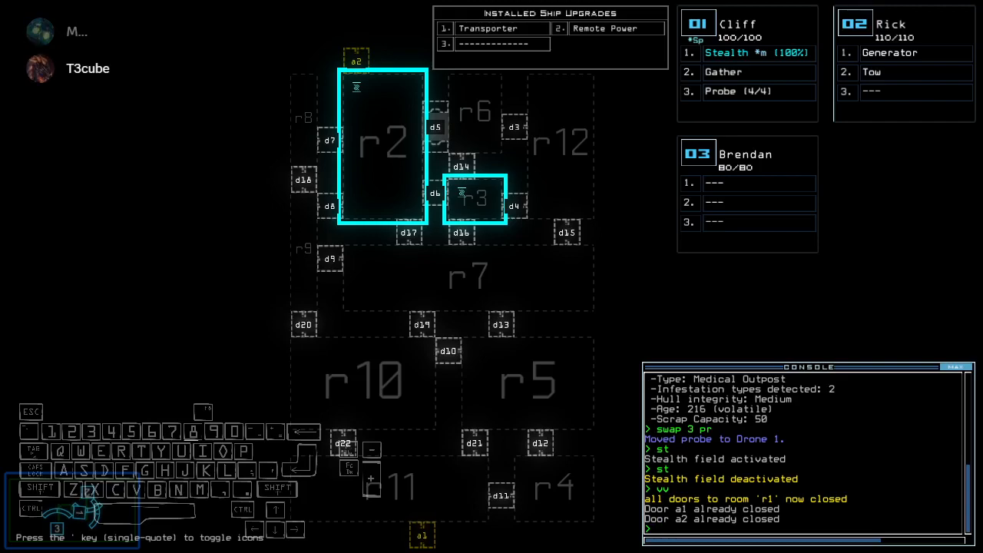
mouse_move(712, 209)
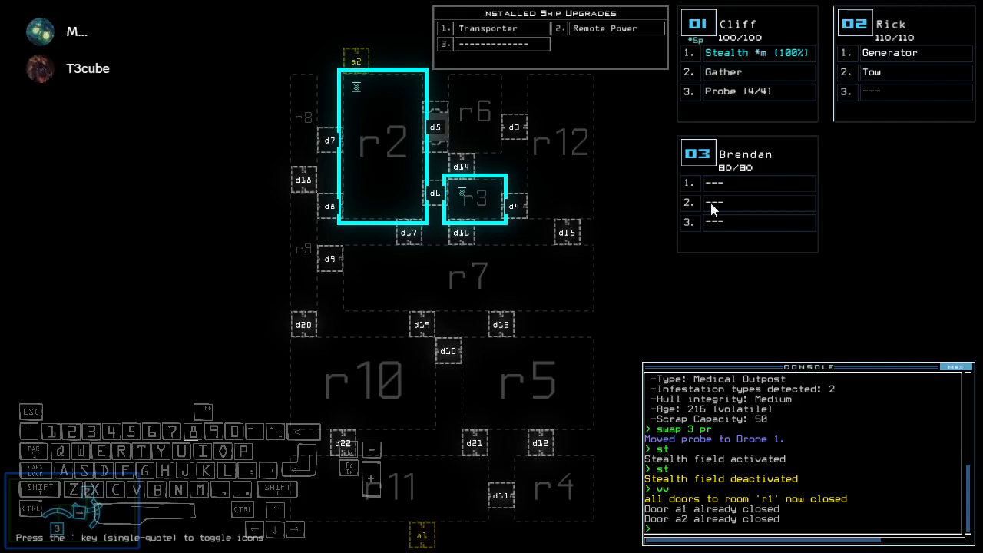
mouse_move(710, 210)
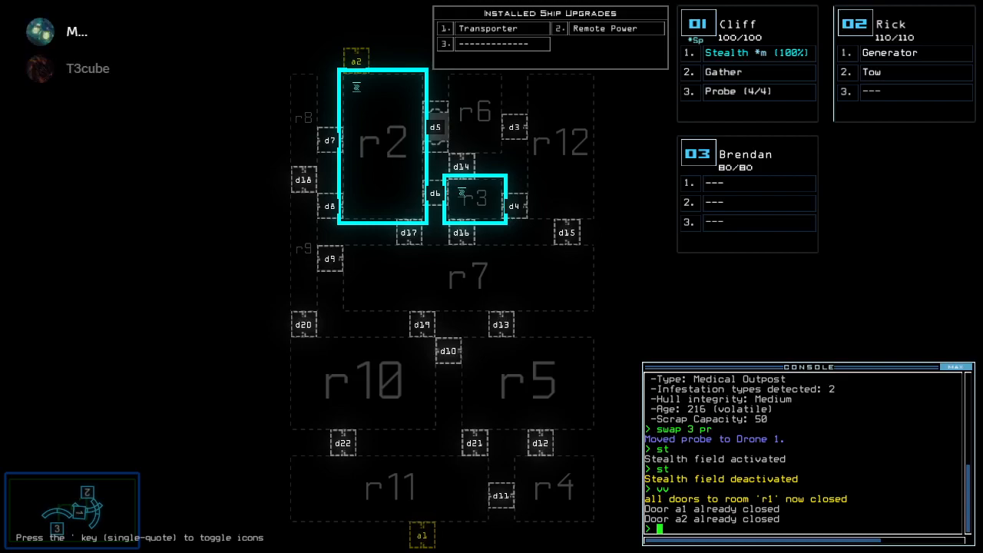
mouse_move(578, 342)
type("transport 1")
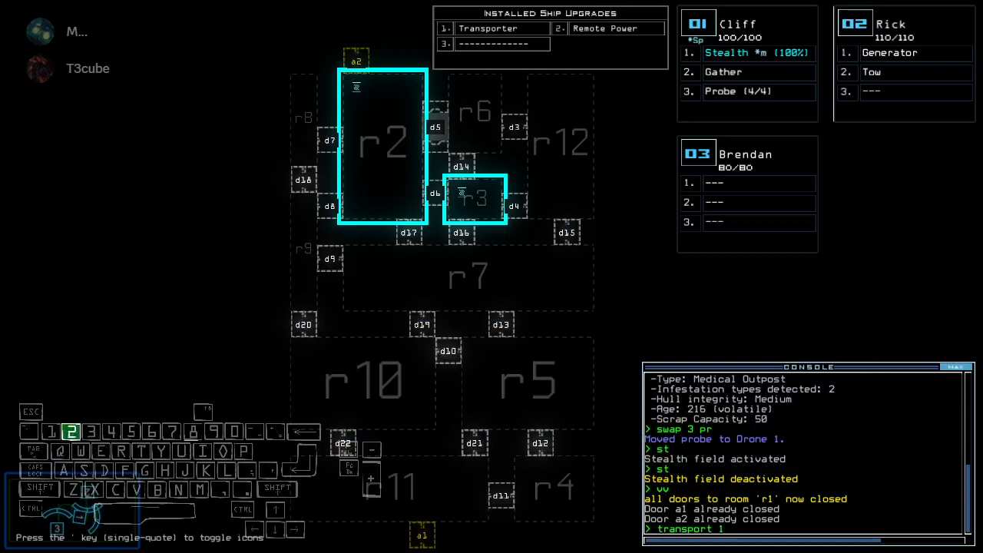
- Complete 'transport 1 2 r2' to send drones 1 and 2 into room r2
type("2 r2")
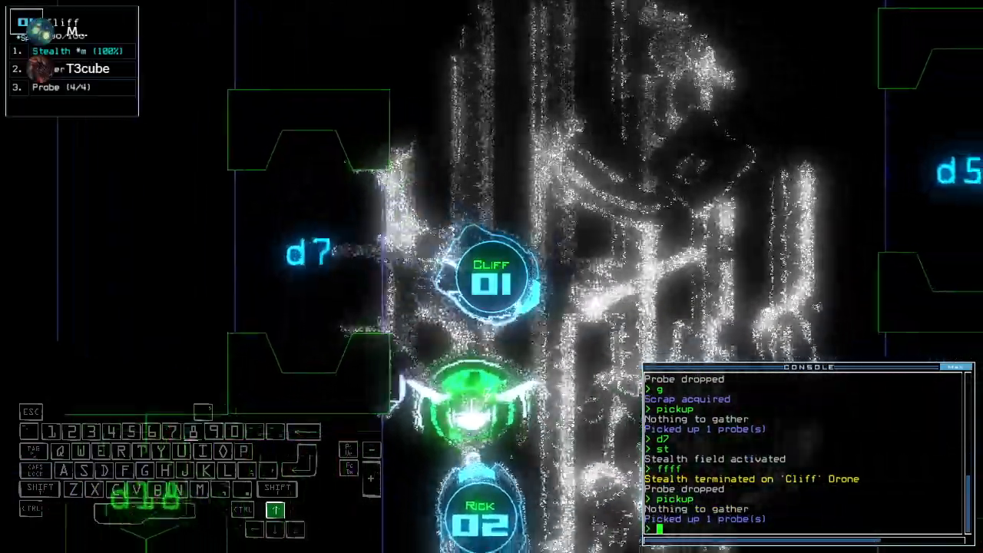
- Enter 'st;d8' to cloak Cliff and open door d8
type("st;d8")
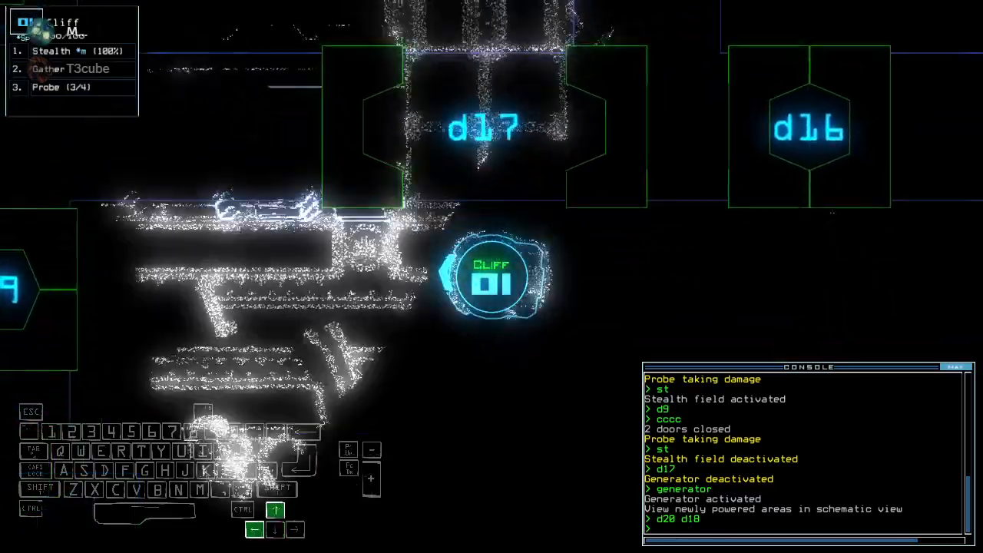
- Enter the stealth toggle and move Cliff to room r9 with st;d9
type("st;d9")
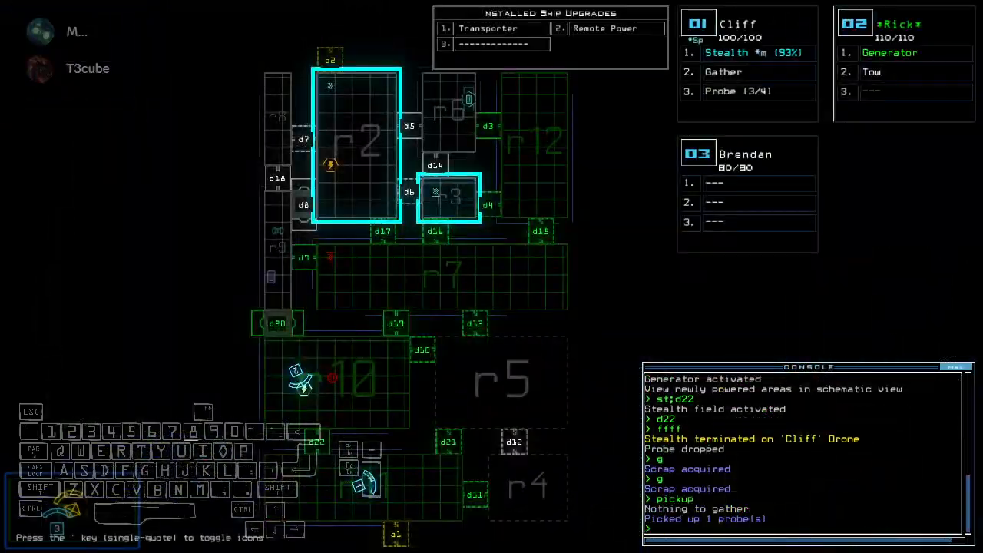
- Select drone 1 to begin teleporting the drones back to room r1
key("1")
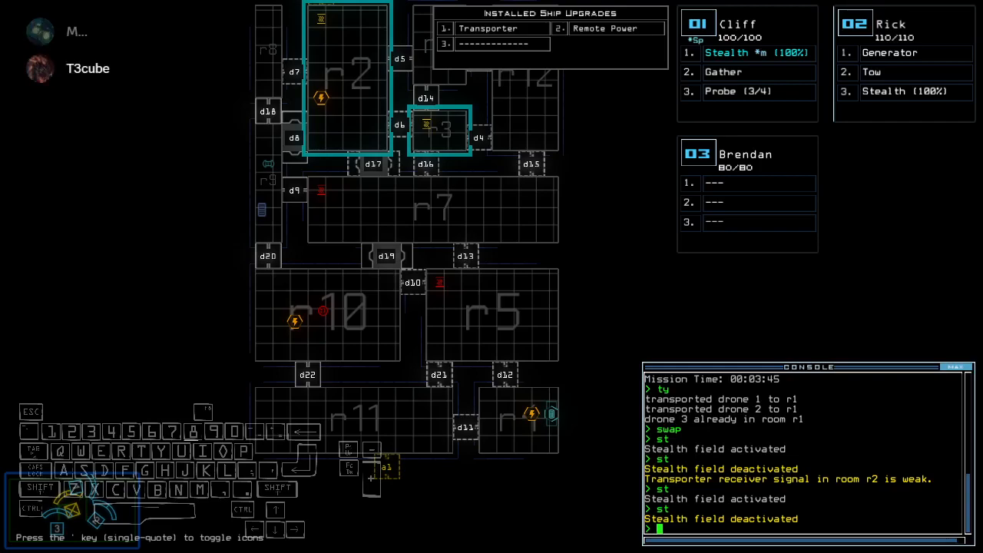
- Probe room r8 with the f r8 command
type("f r8")
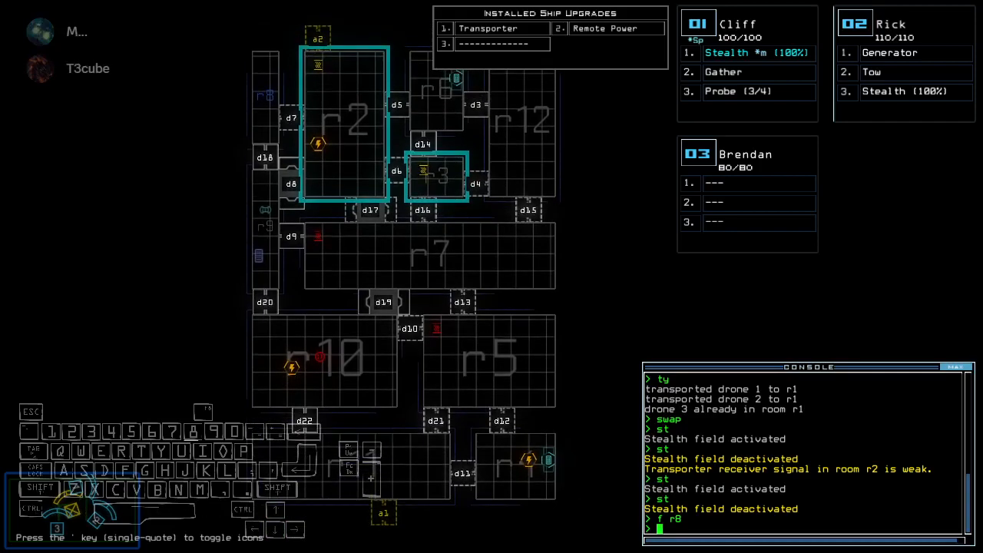
mouse_move(571, 393)
type("oot")
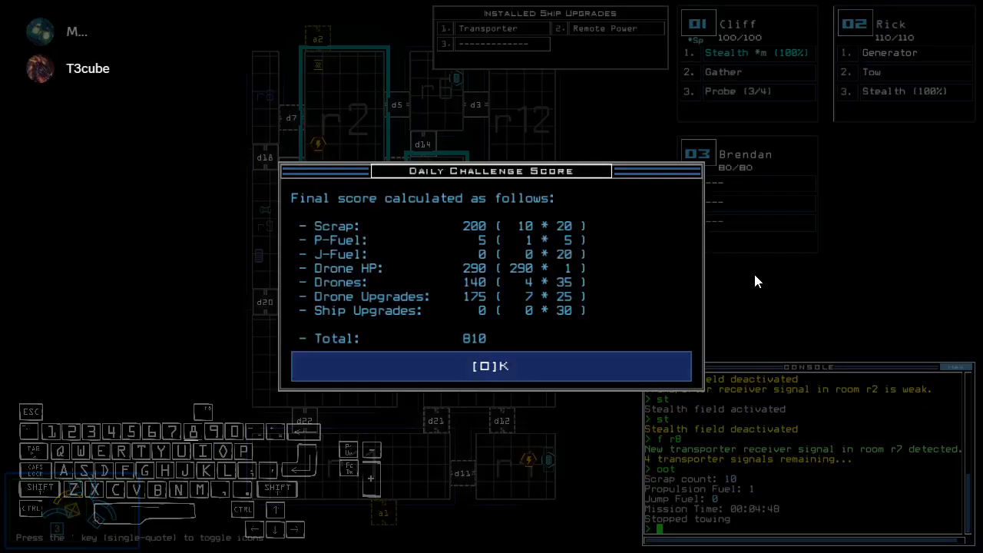
- Confirm the 810-point Daily Challenge Score to reveal the Modded Daily leaderboard
left_click(491, 366)
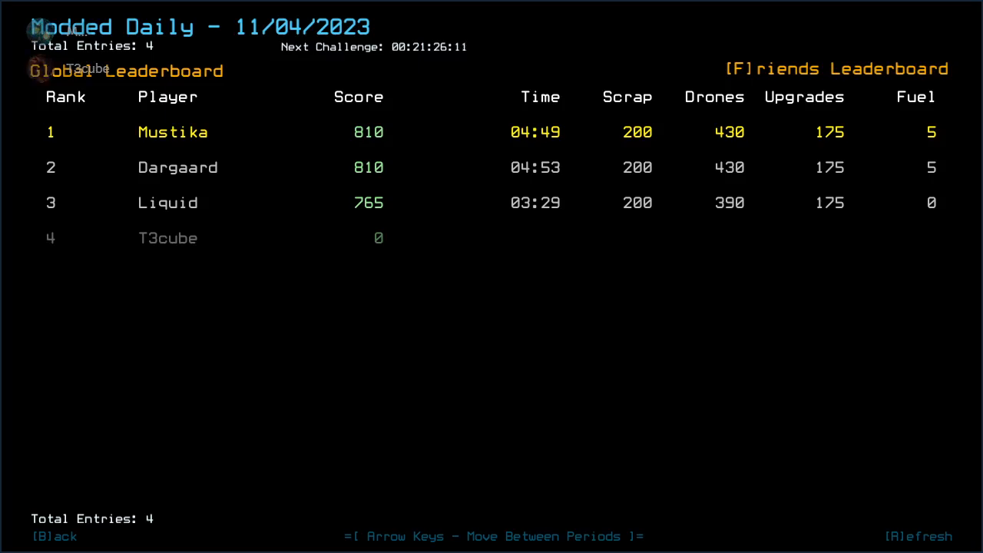
mouse_move(501, 349)
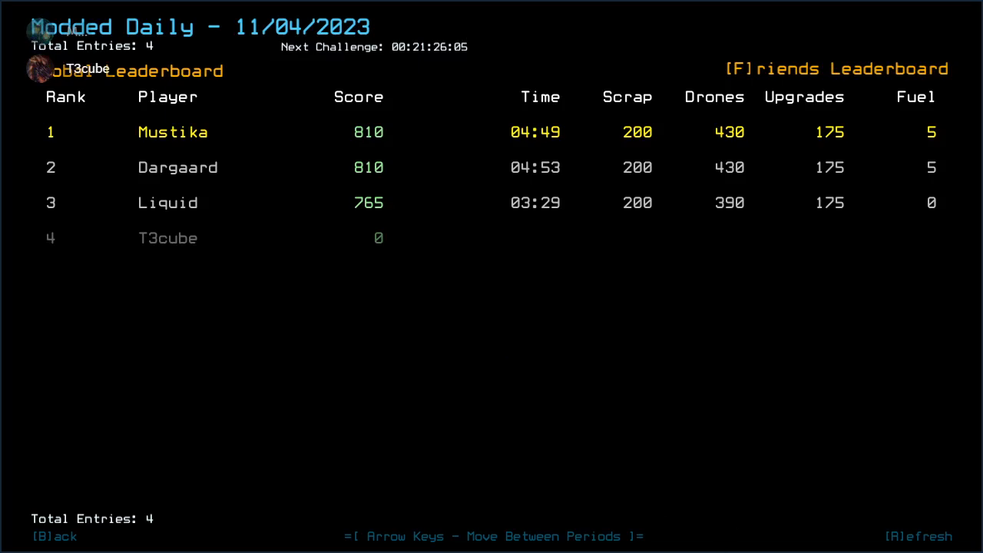
mouse_move(774, 276)
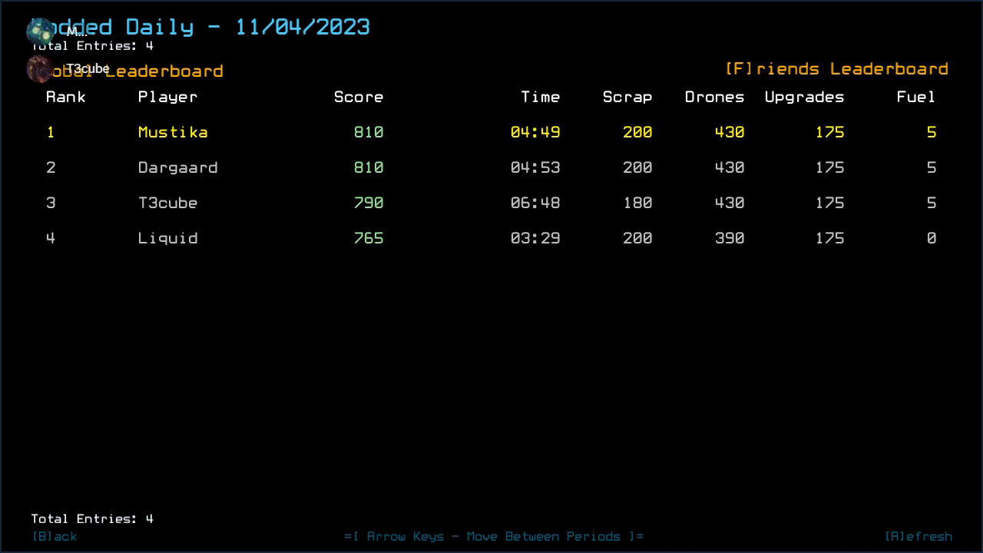
mouse_move(513, 233)
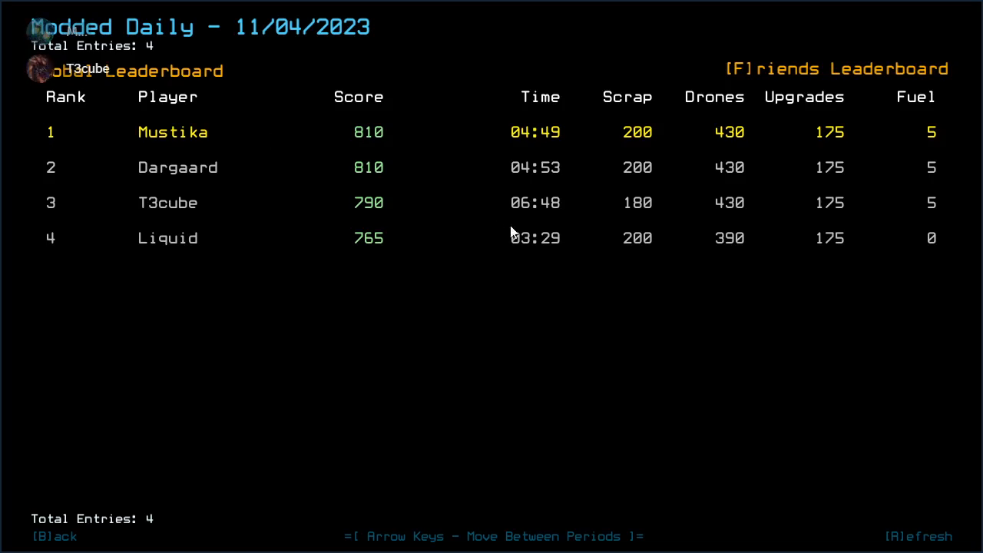